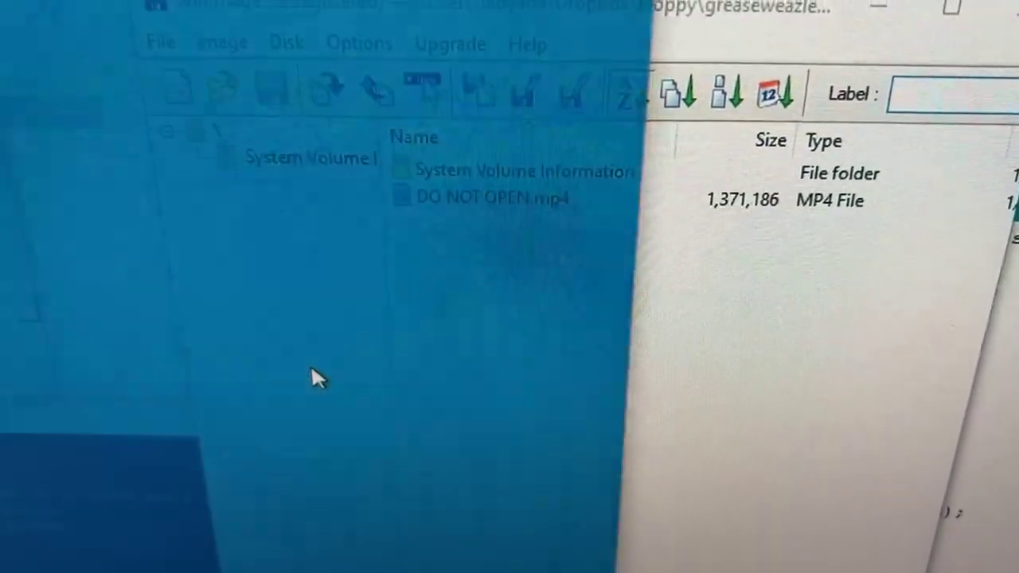
- Play DO NOT OPEN.mp4 from the floppy image in the default video player, revealing a rickroll
double_click(474, 198)
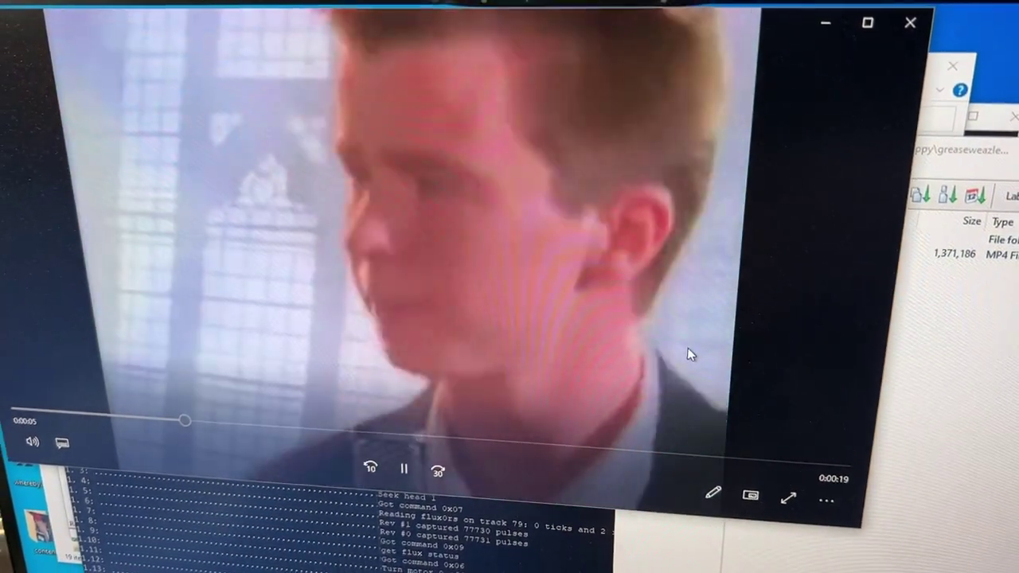